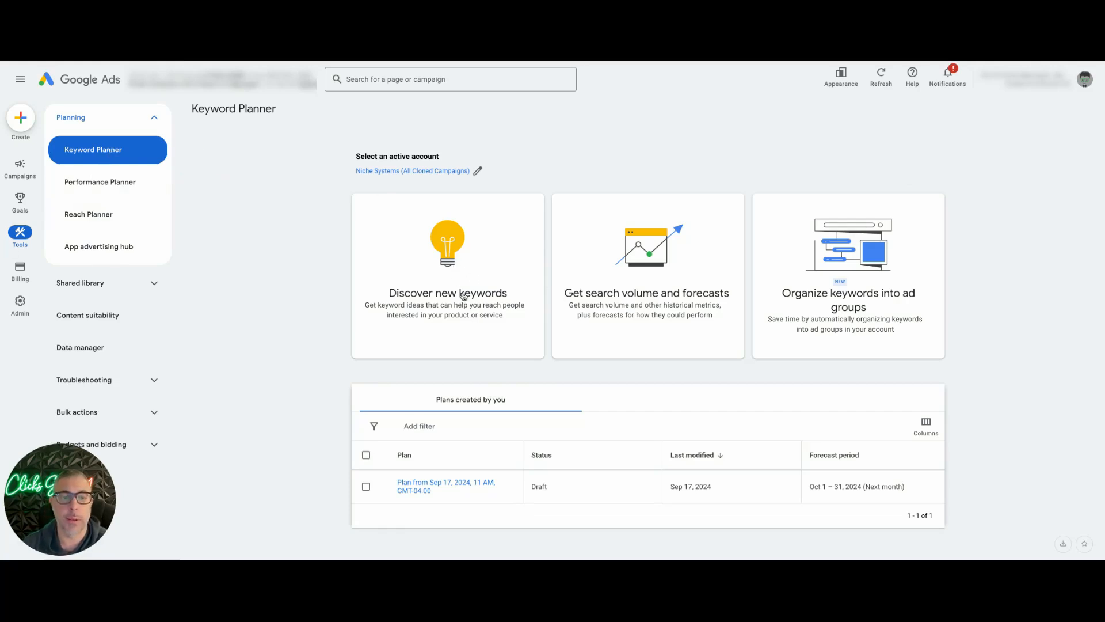
Choose the 'Discover new keywords' option in Keyword Planner.
{"action": "left_click", "coordinate": [446, 275]}
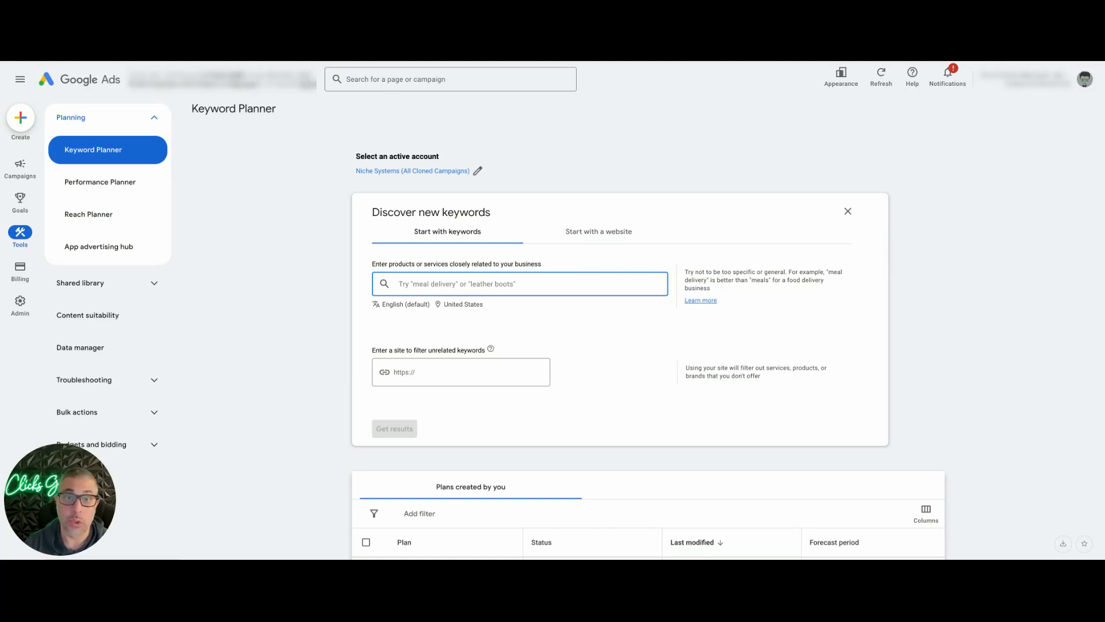
Enter seed keywords 'dumpster rental', 'dumpster rental near me' and 'rent a dumpster'.
{"action": "type", "text": "du"}
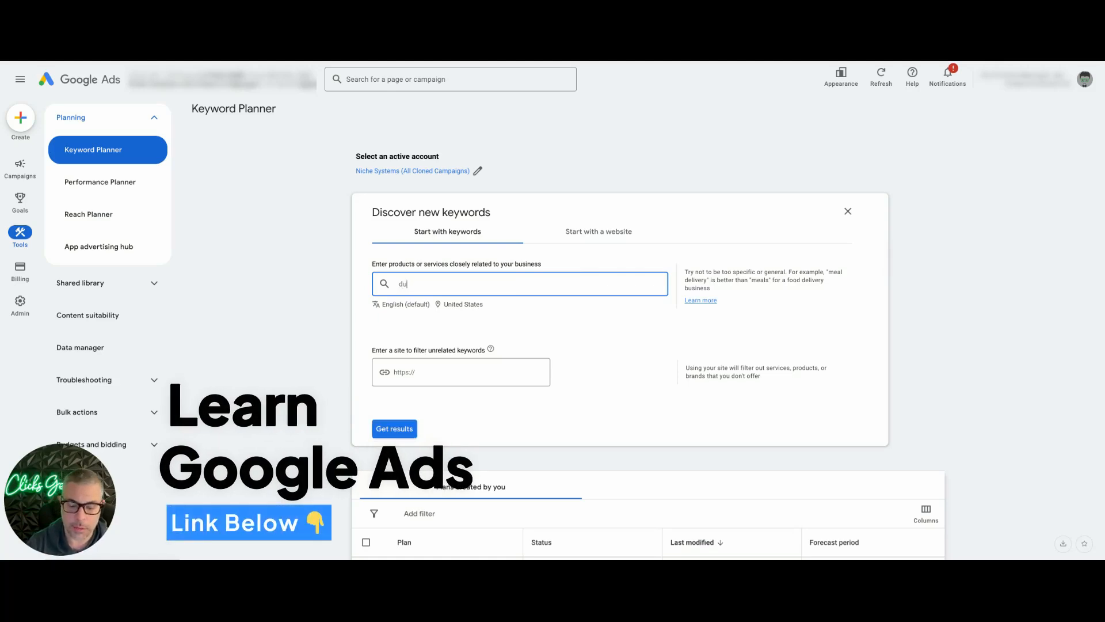
{"action": "type", "text": "dumpster rental"}
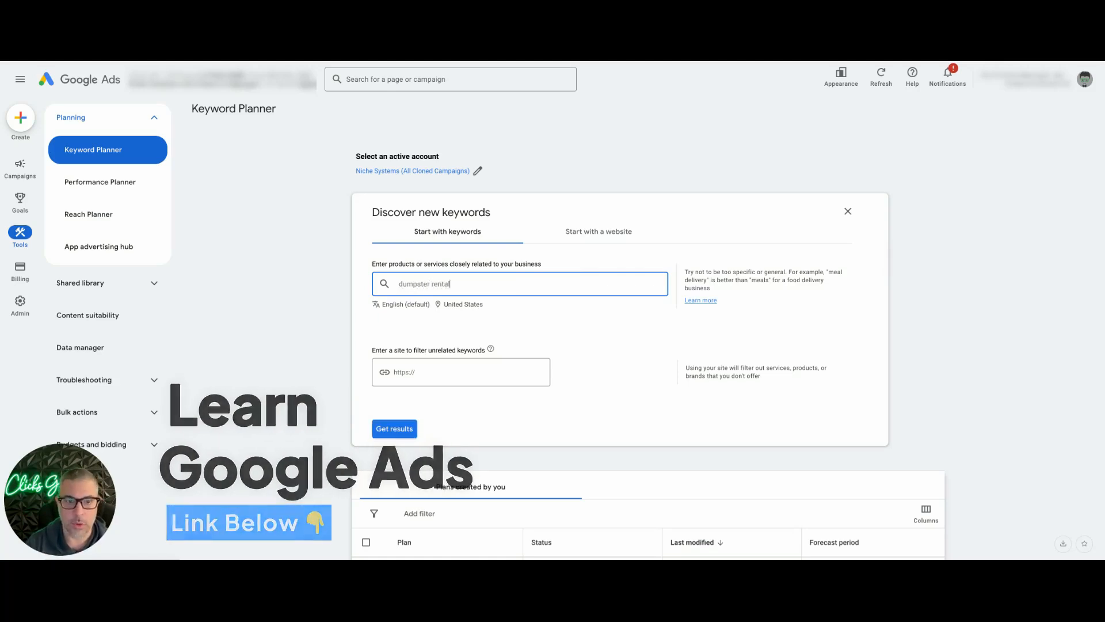
{"action": "key", "text": "Enter"}
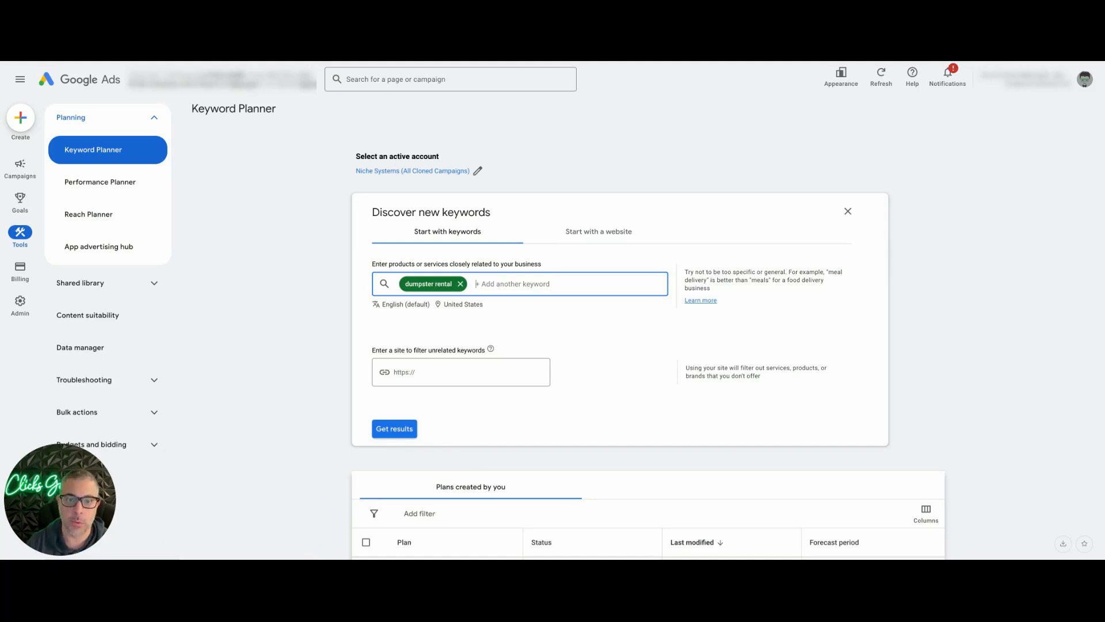
{"action": "type", "text": "dum"}
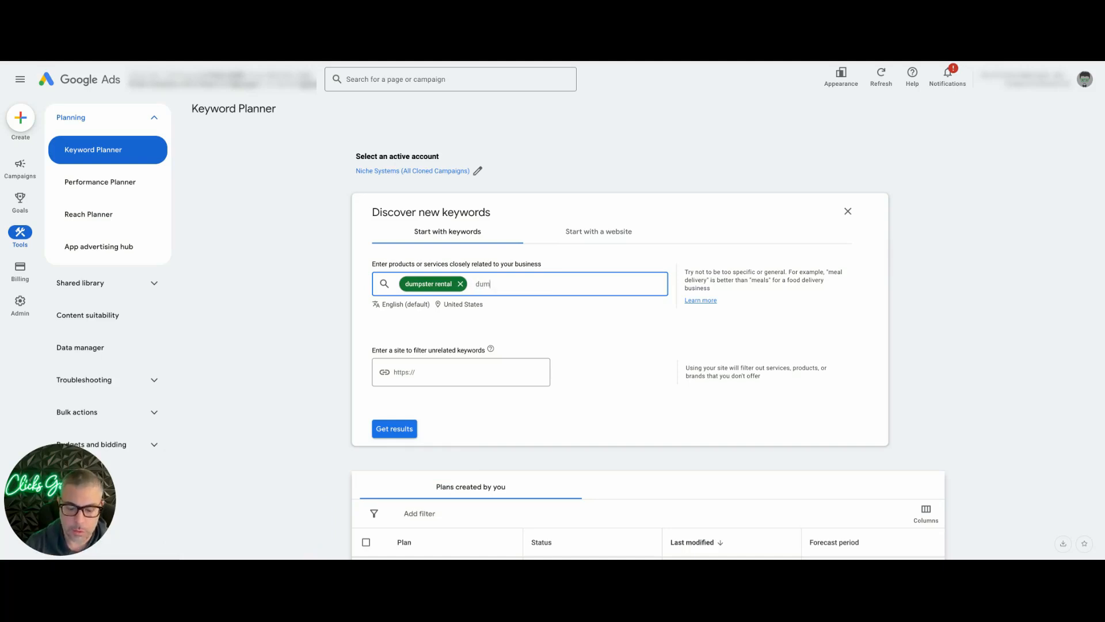
{"action": "type", "text": "dumpster rental n"}
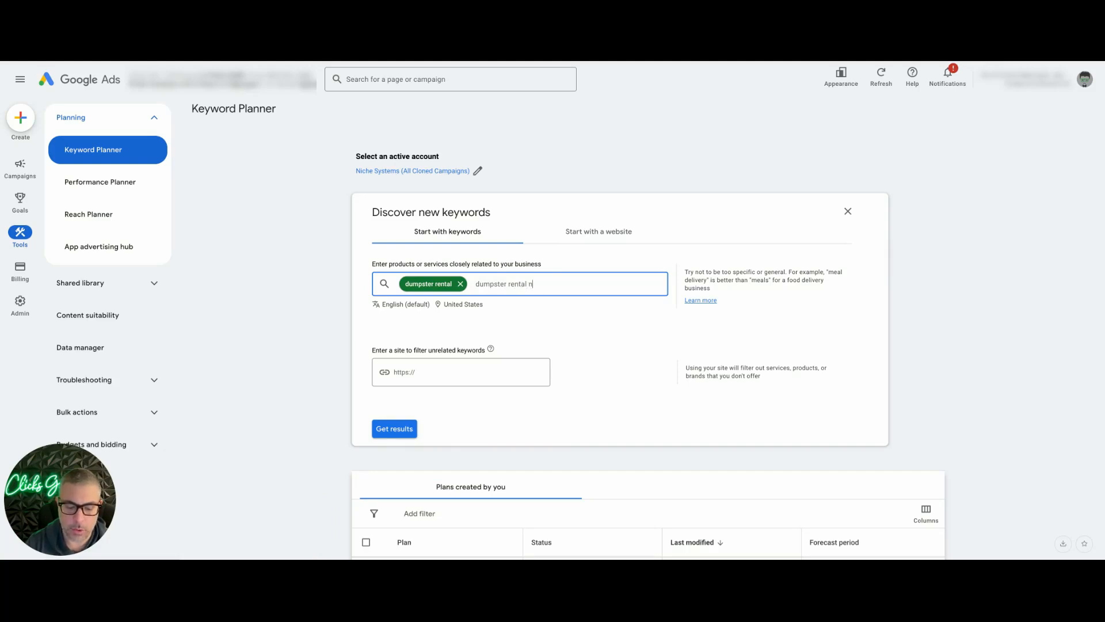
{"action": "type", "text": "ear me"}
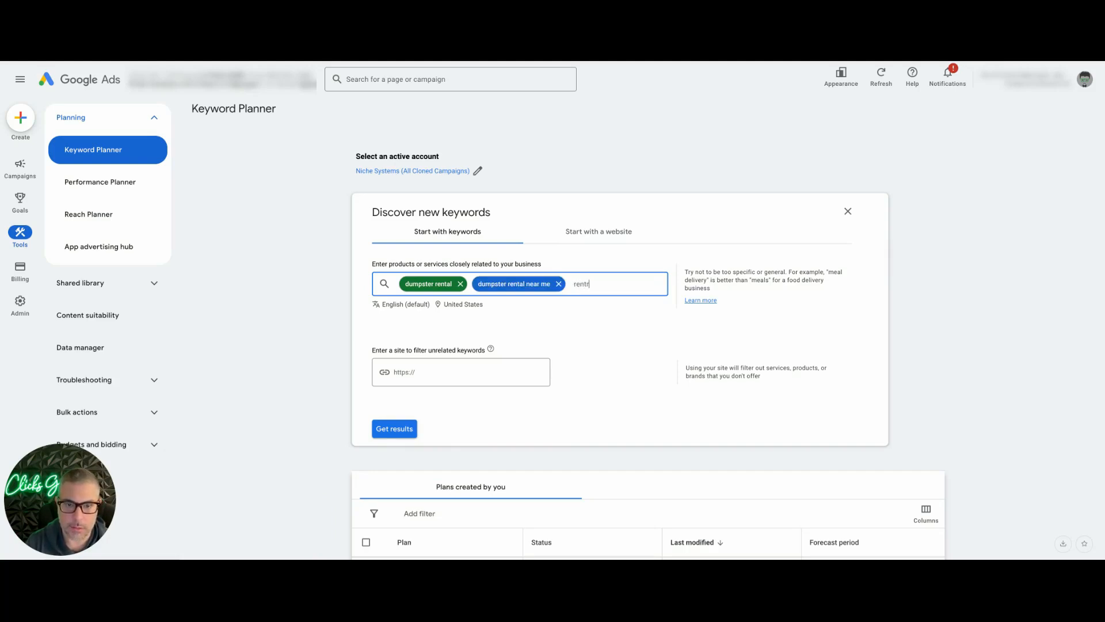
{"action": "key", "text": "Backspace"}
{"action": "type", "text": " a dumpst"}
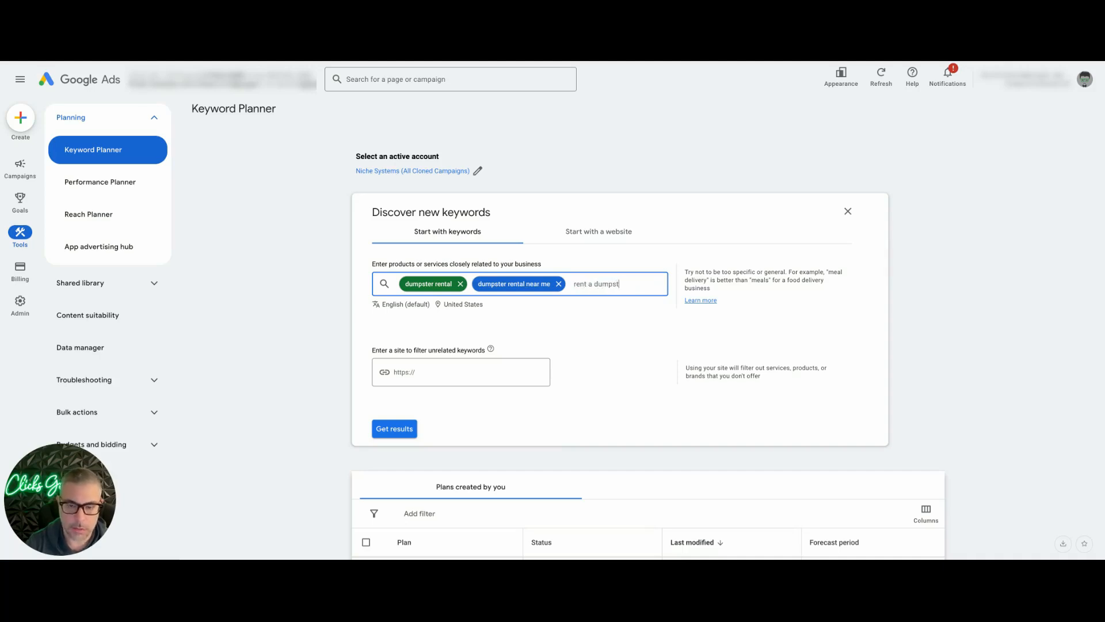
{"action": "key", "text": "Enter"}
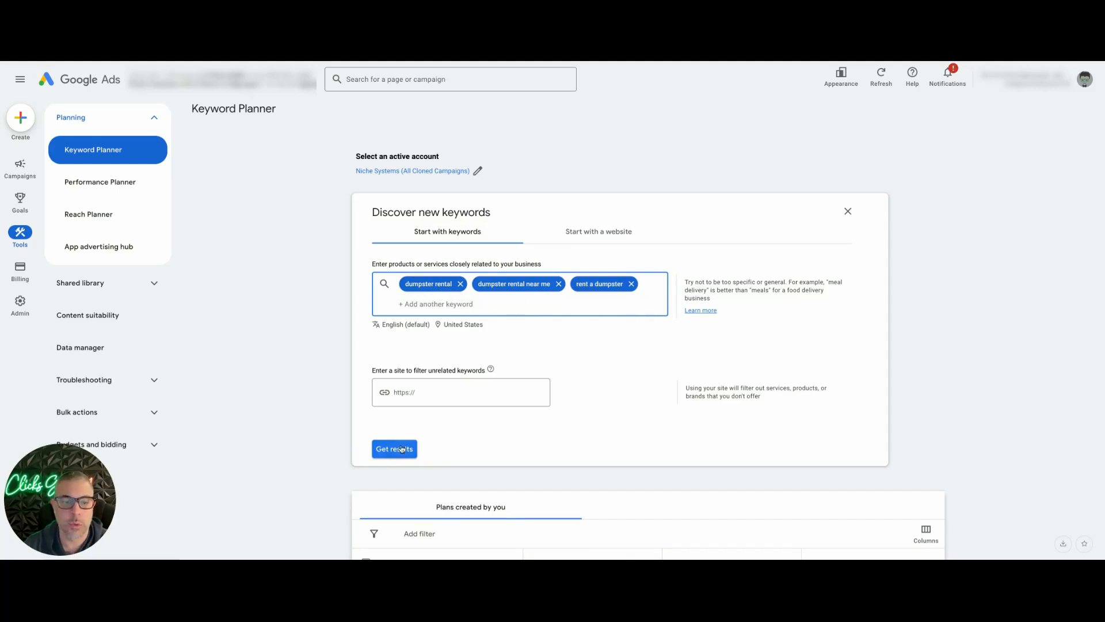
Generate keyword ideas and scroll to the 1,748-idea table with bid ranges.
{"action": "left_click", "coordinate": [394, 449]}
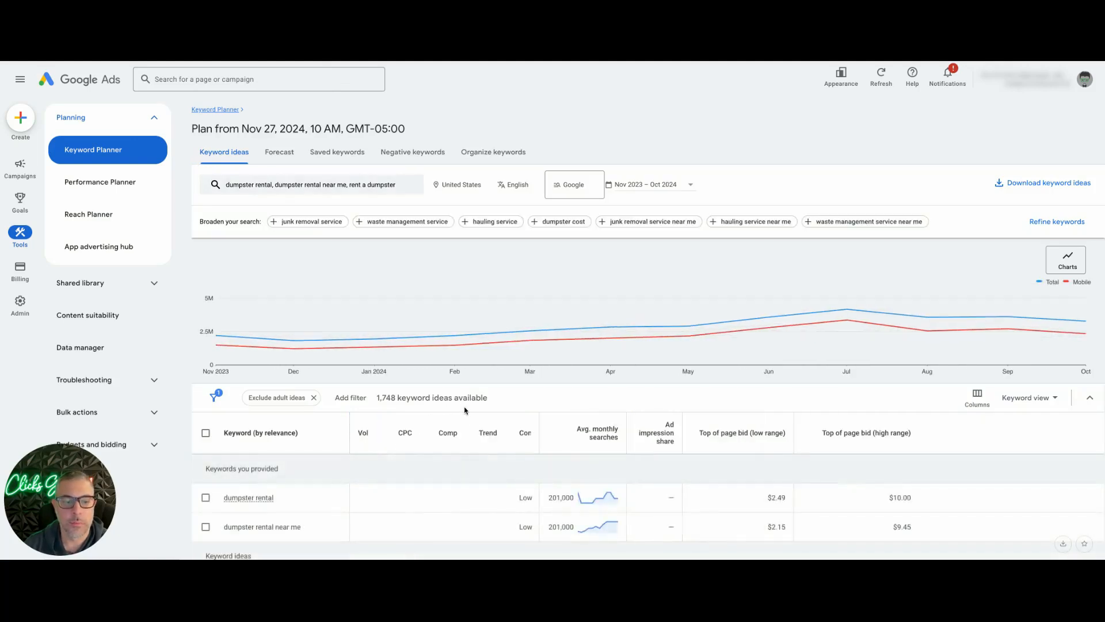
{"action": "scroll", "scroll_direction": "down", "scroll_amount": 3}
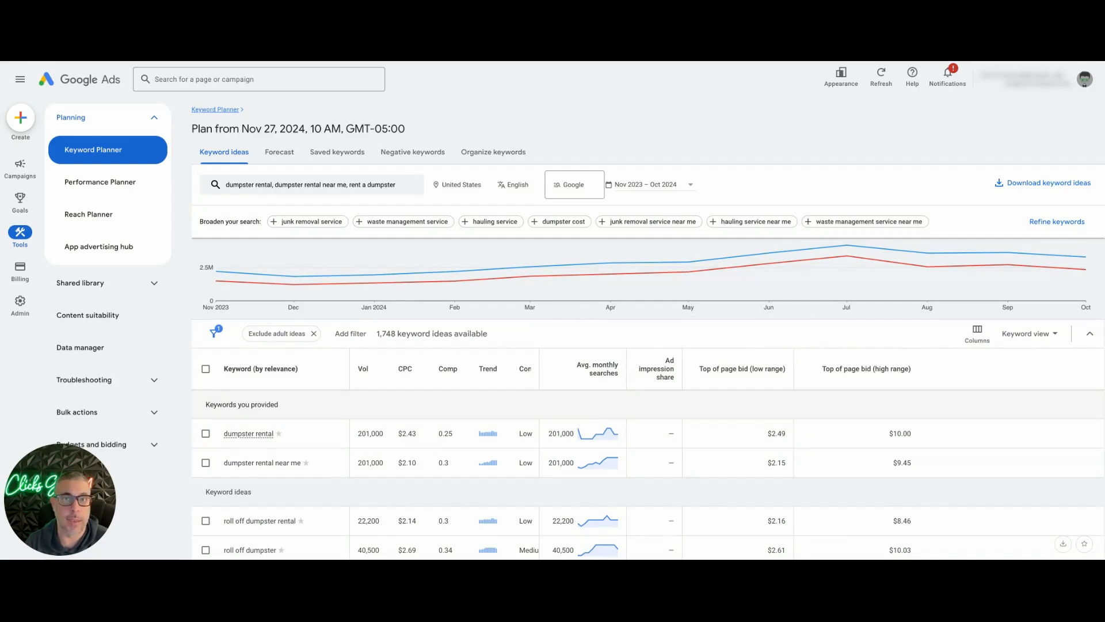
{"action": "mouse_move", "coordinate": [758, 386]}
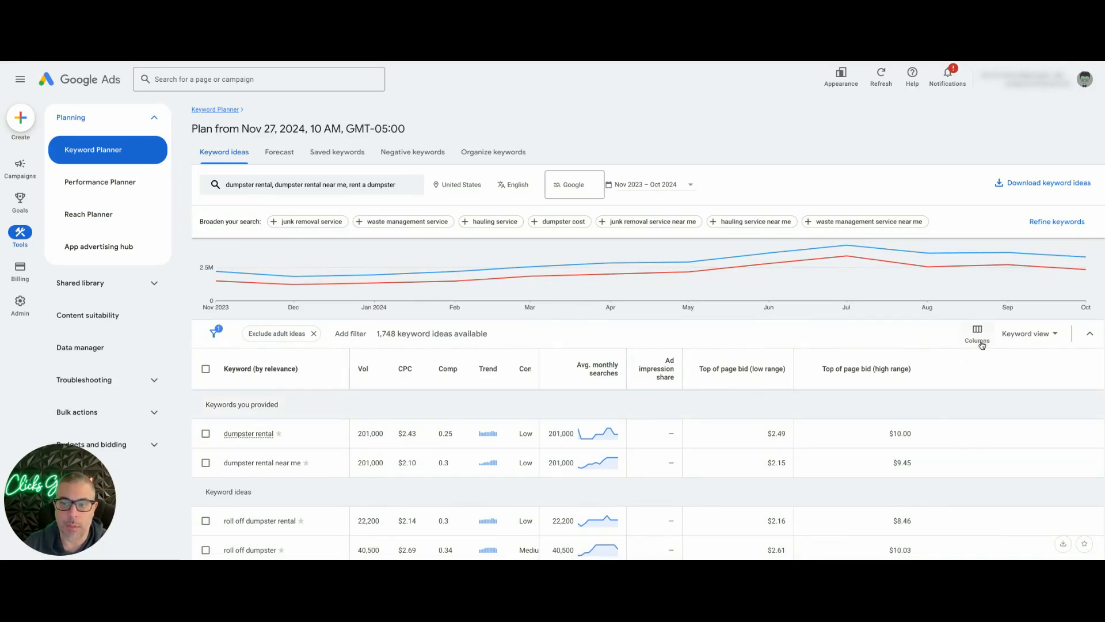
{"action": "left_click", "coordinate": [977, 333]}
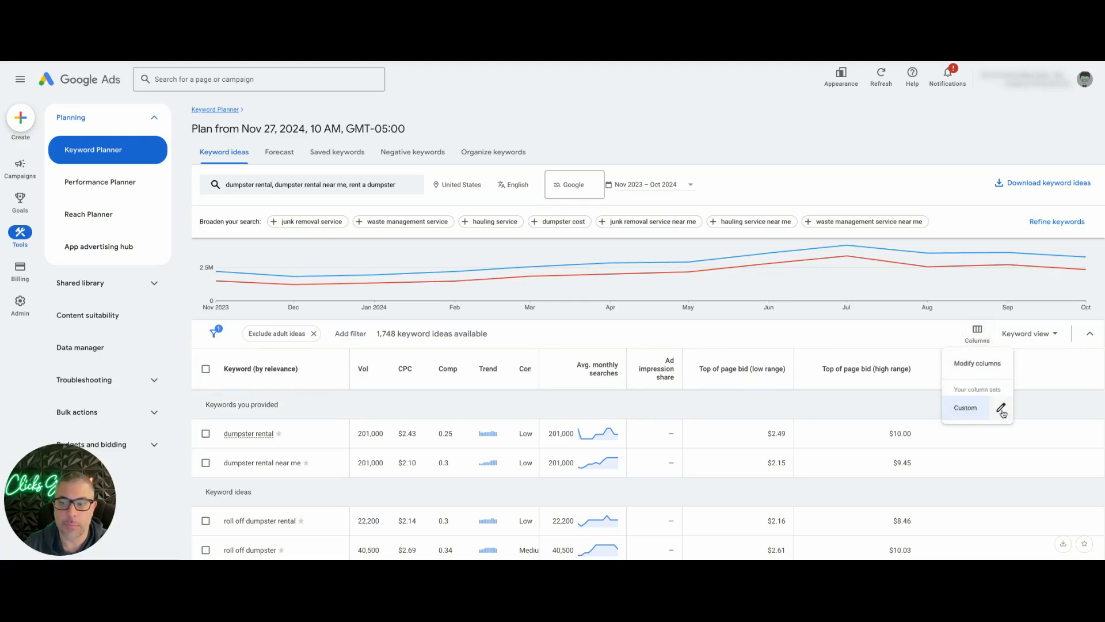
{"action": "left_click", "coordinate": [978, 363]}
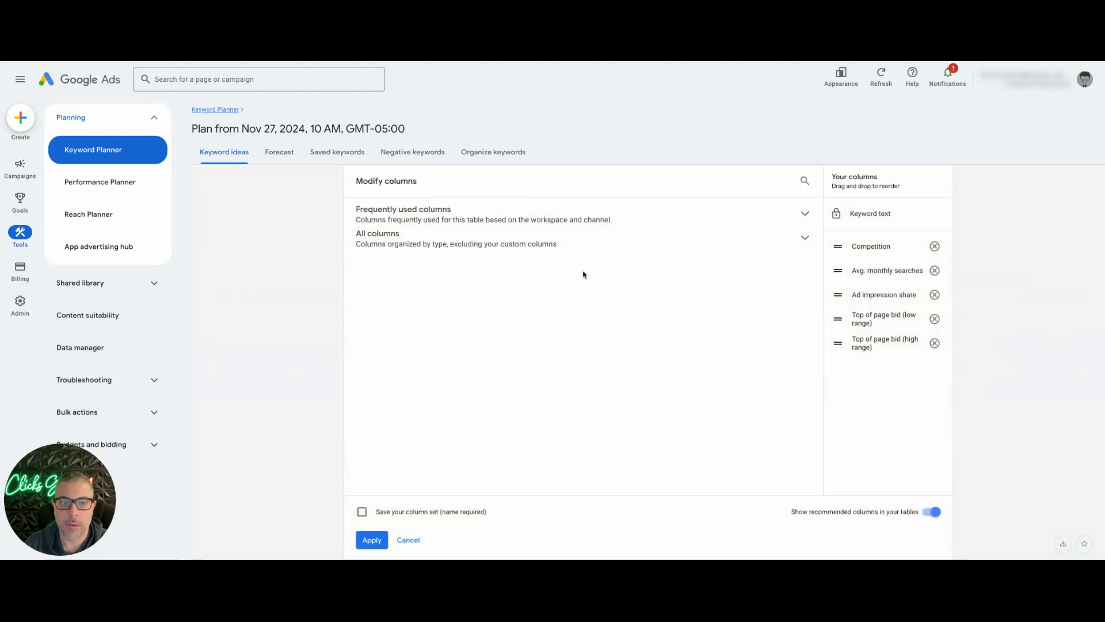
{"action": "left_click", "coordinate": [804, 238]}
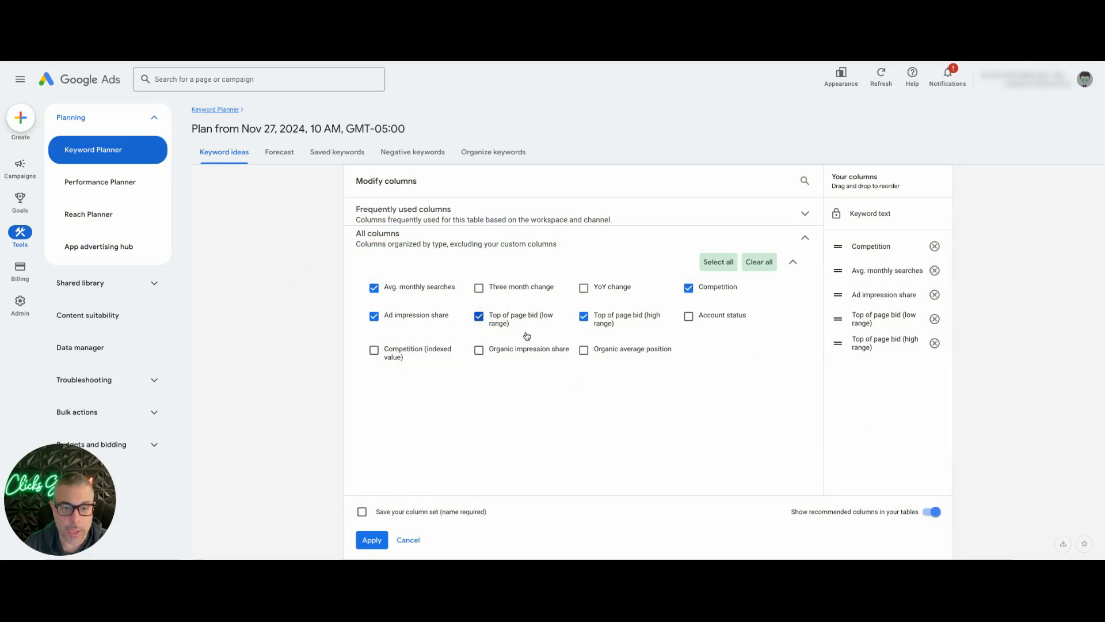
{"action": "mouse_move", "coordinate": [635, 323]}
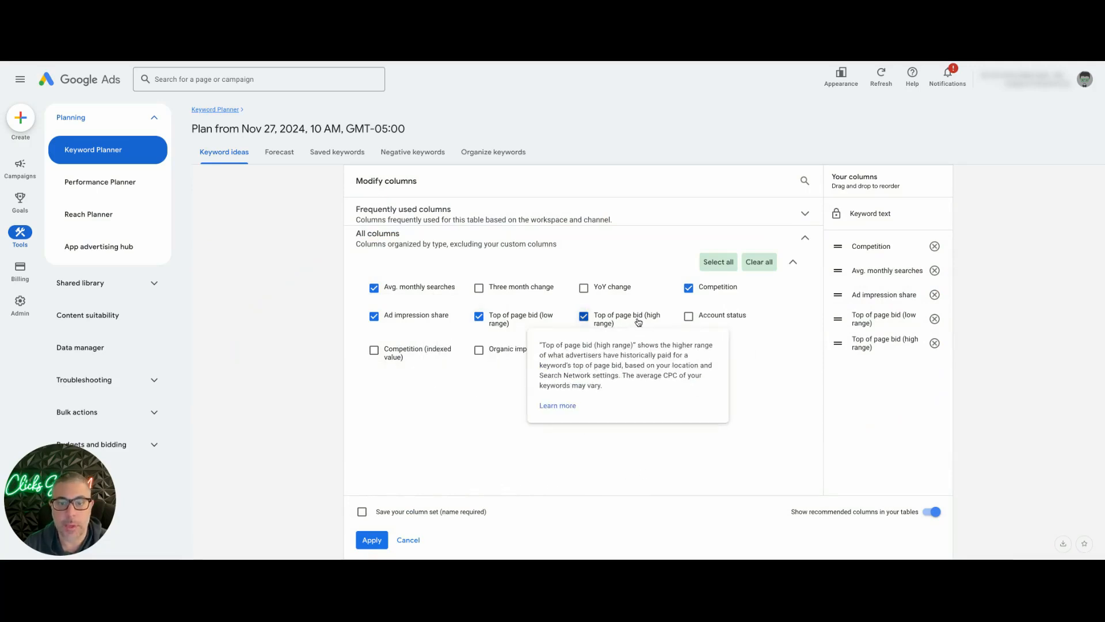
{"action": "mouse_move", "coordinate": [550, 465]}
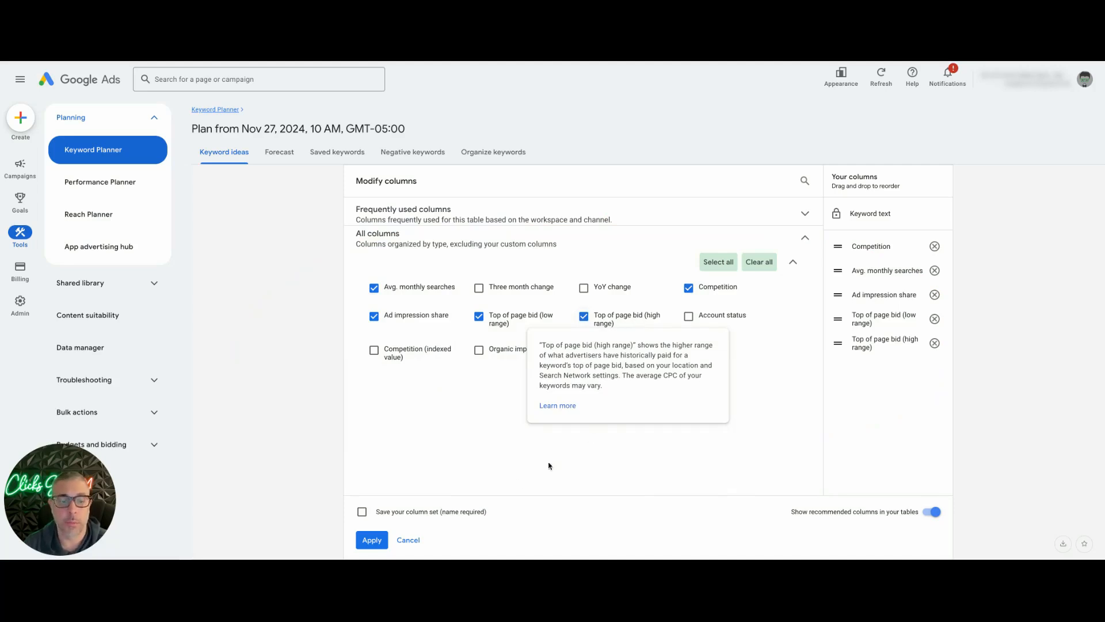
{"action": "left_click", "coordinate": [371, 539]}
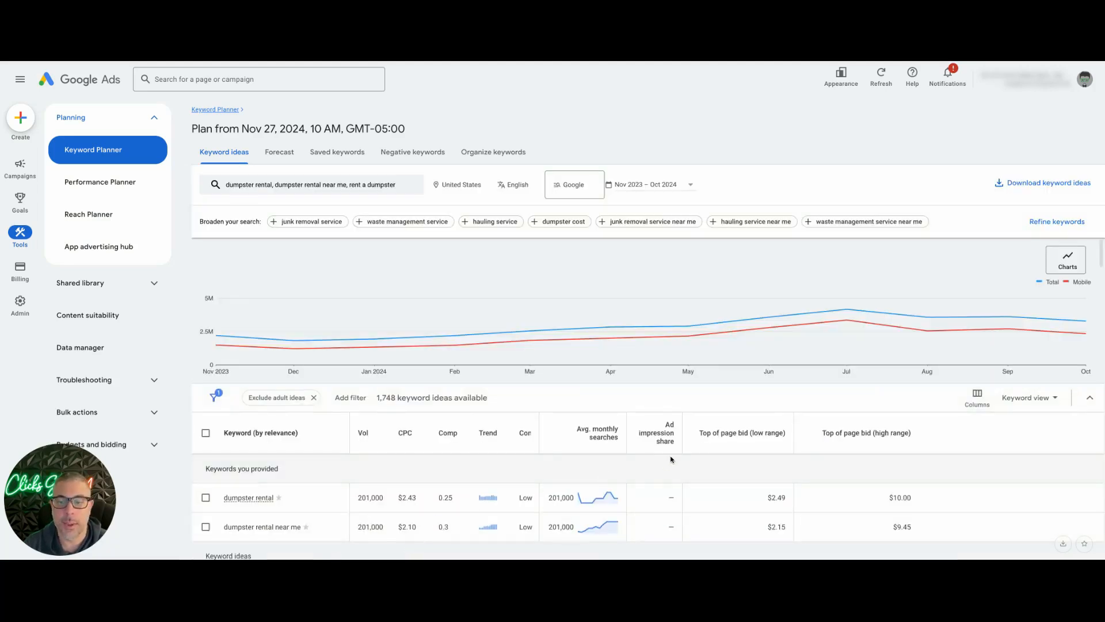
{"action": "scroll", "scroll_direction": "down", "scroll_amount": 3}
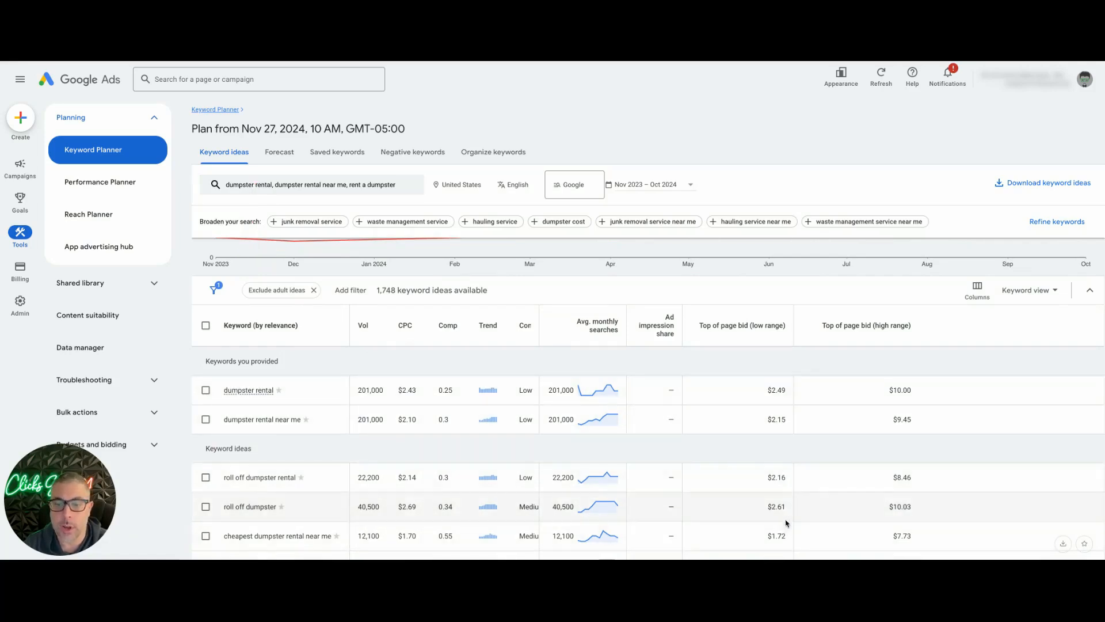
{"action": "mouse_move", "coordinate": [767, 367]}
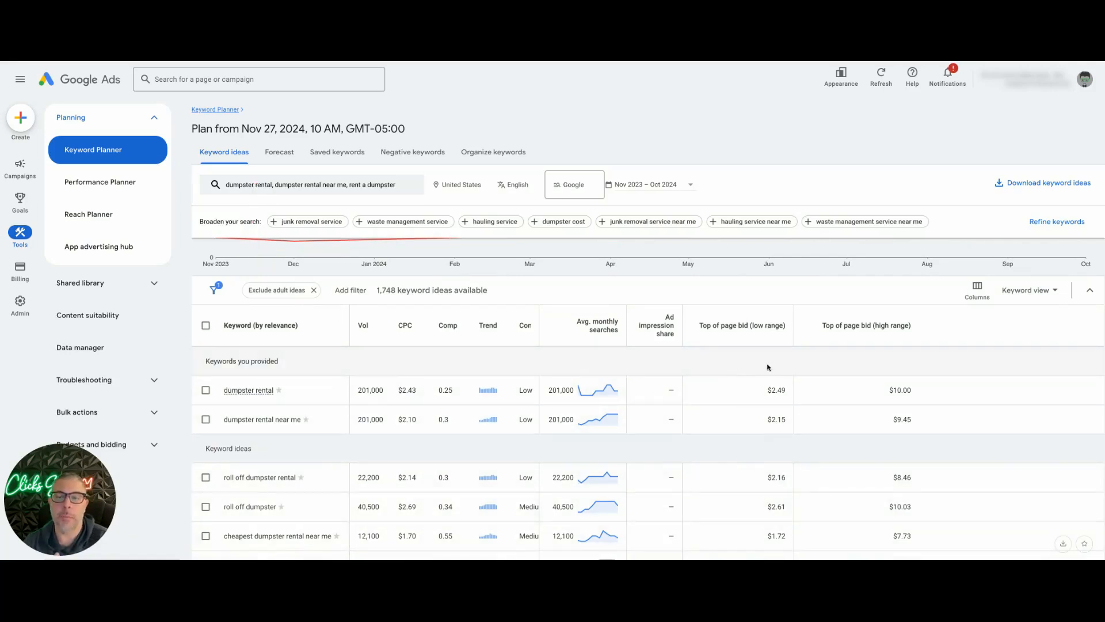
{"action": "mouse_move", "coordinate": [748, 336]}
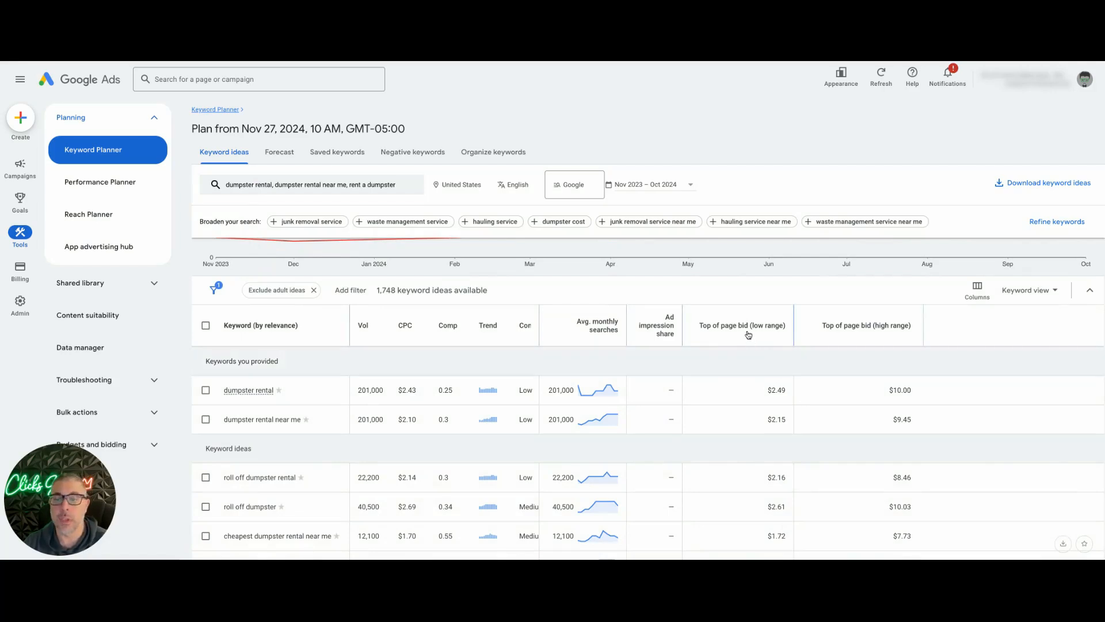
{"action": "mouse_move", "coordinate": [742, 325]}
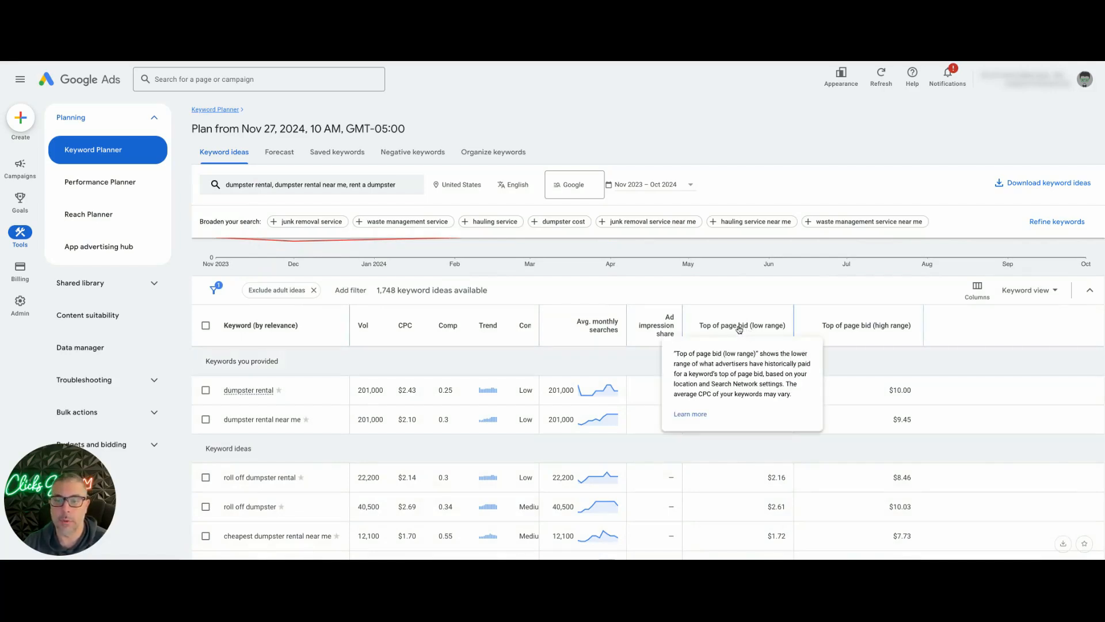
{"action": "mouse_move", "coordinate": [739, 330]}
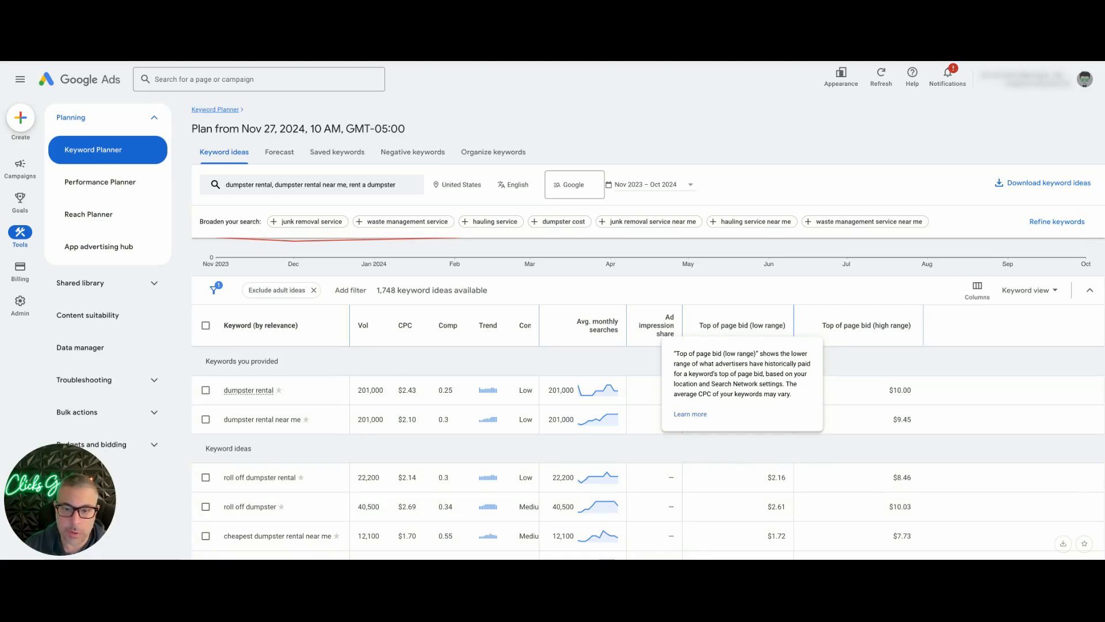
{"action": "mouse_move", "coordinate": [778, 405]}
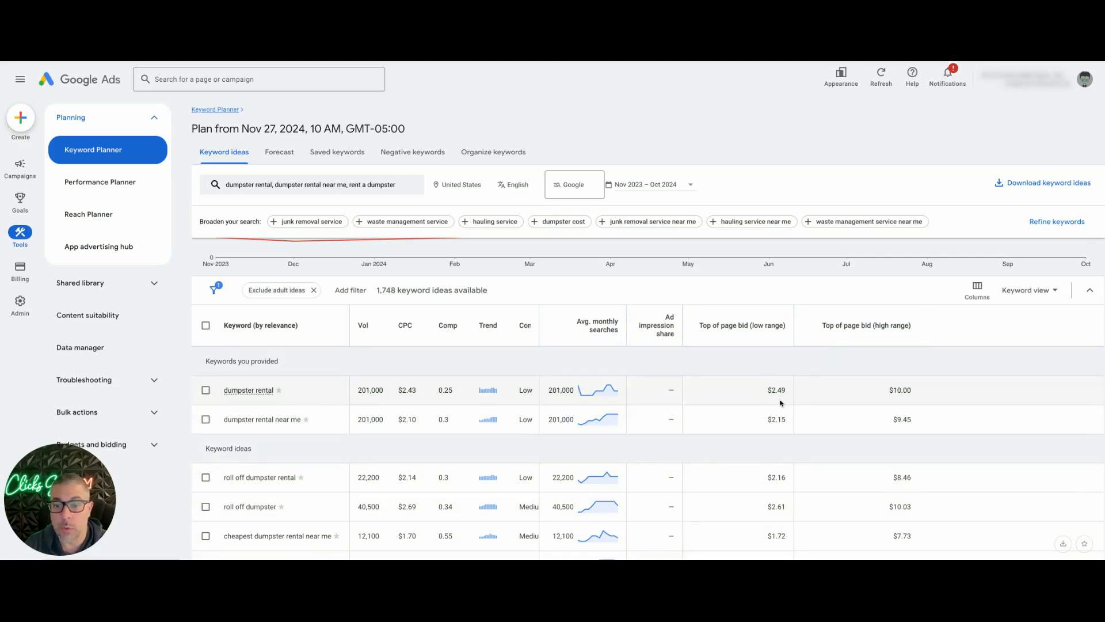
{"action": "mouse_move", "coordinate": [765, 402]}
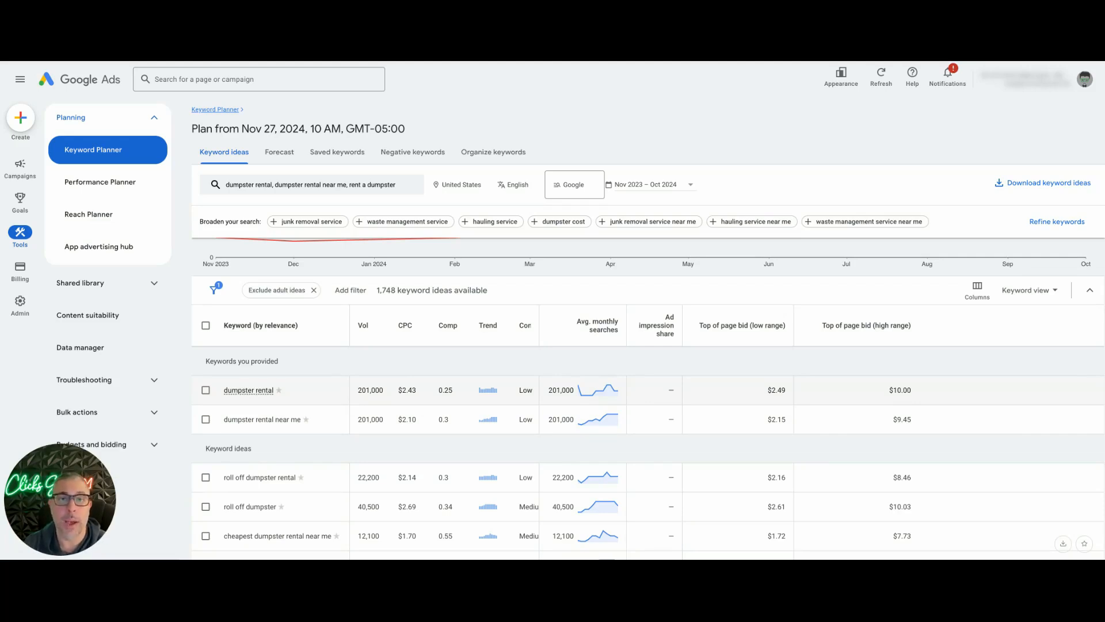
{"action": "mouse_move", "coordinate": [879, 401]}
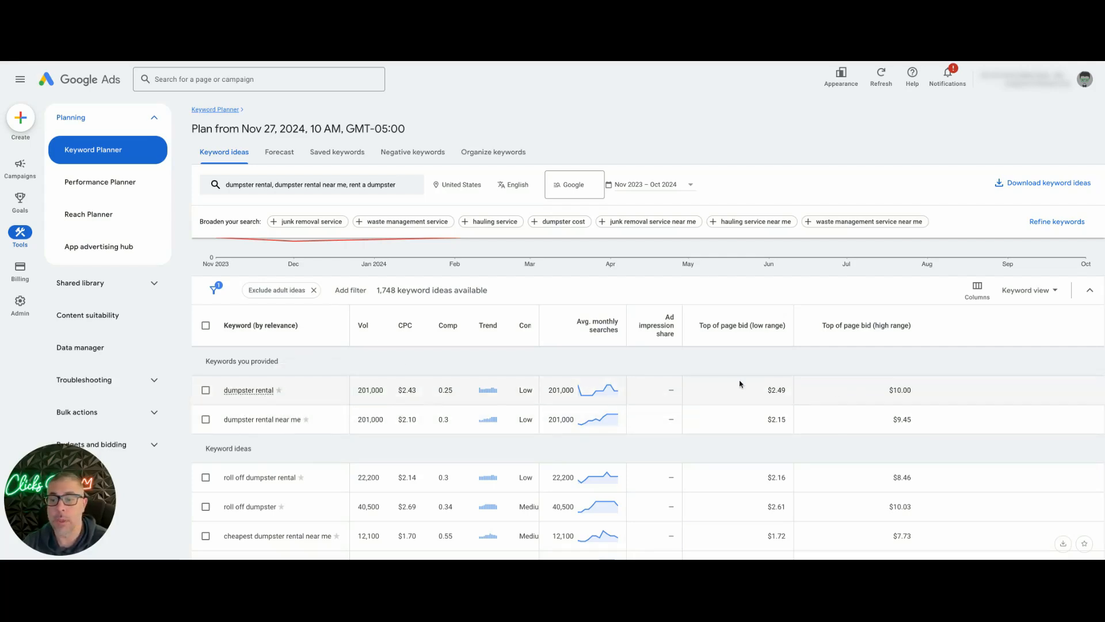
{"action": "mouse_move", "coordinate": [344, 430]}
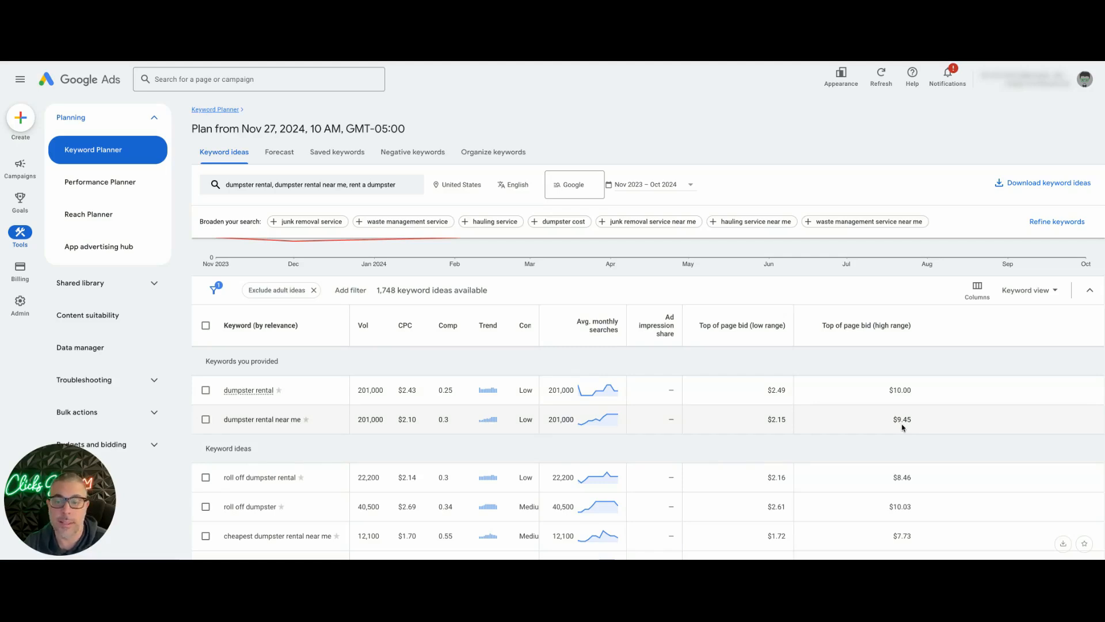
{"action": "mouse_move", "coordinate": [897, 428]}
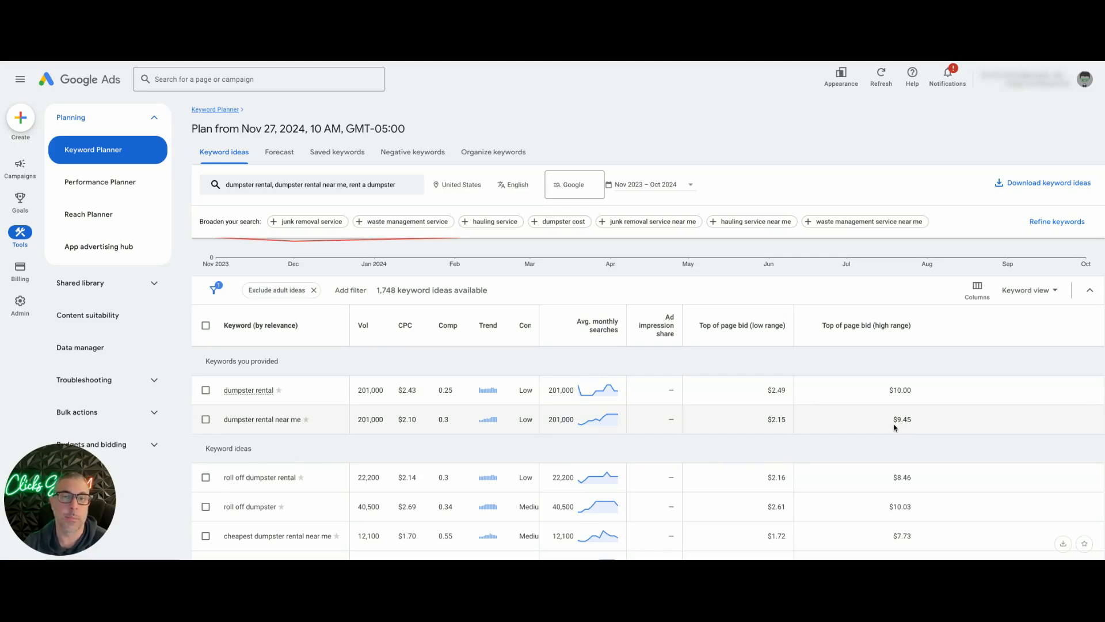